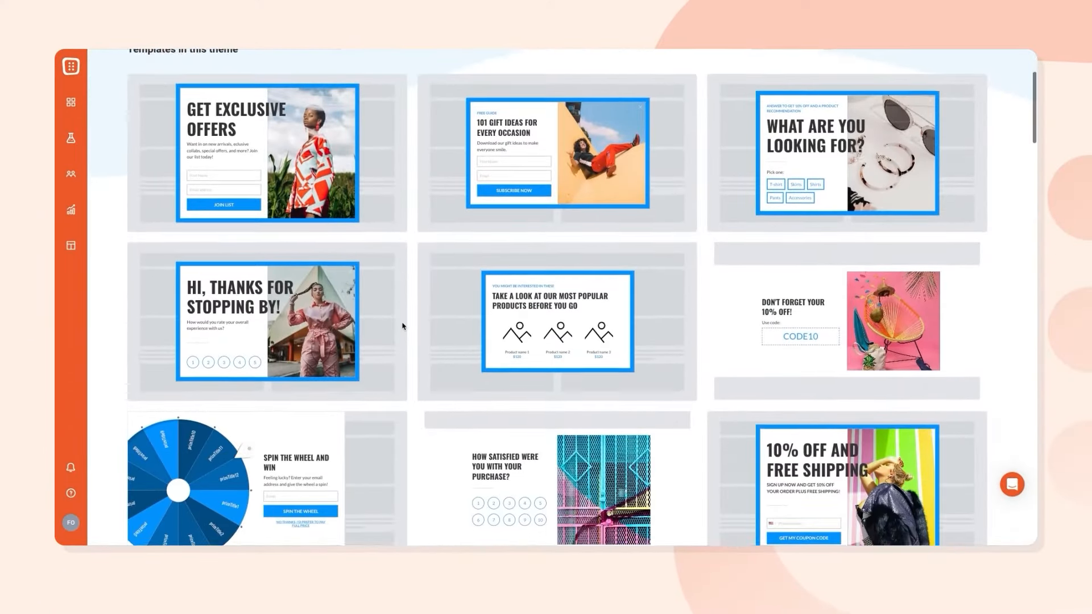
Browse the template gallery and preview the 'What are you looking for?' template, then close it.
scroll("down", 3)
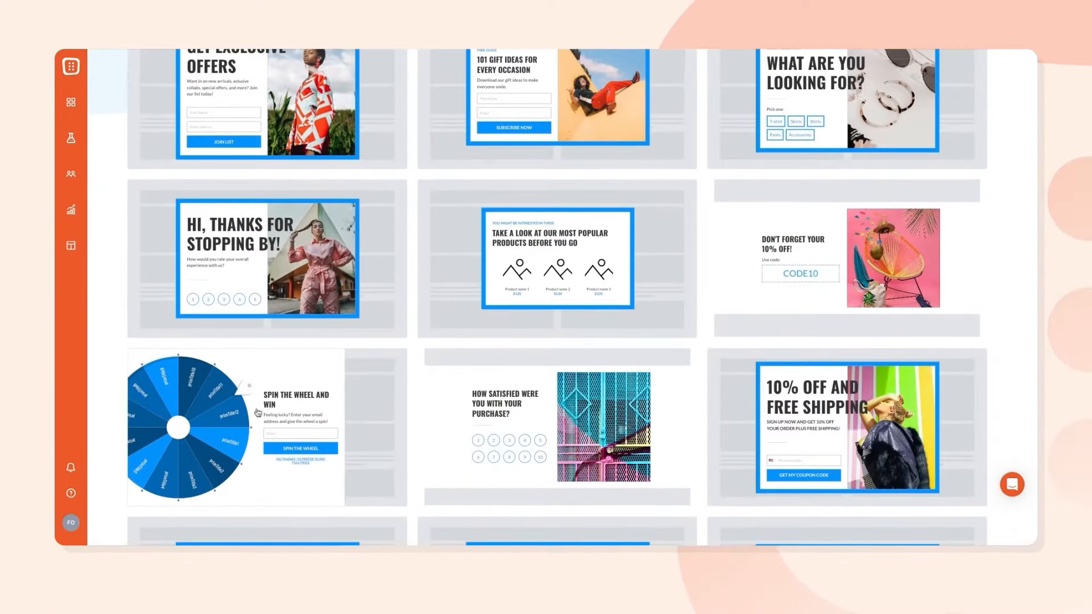
left_click(234, 428)
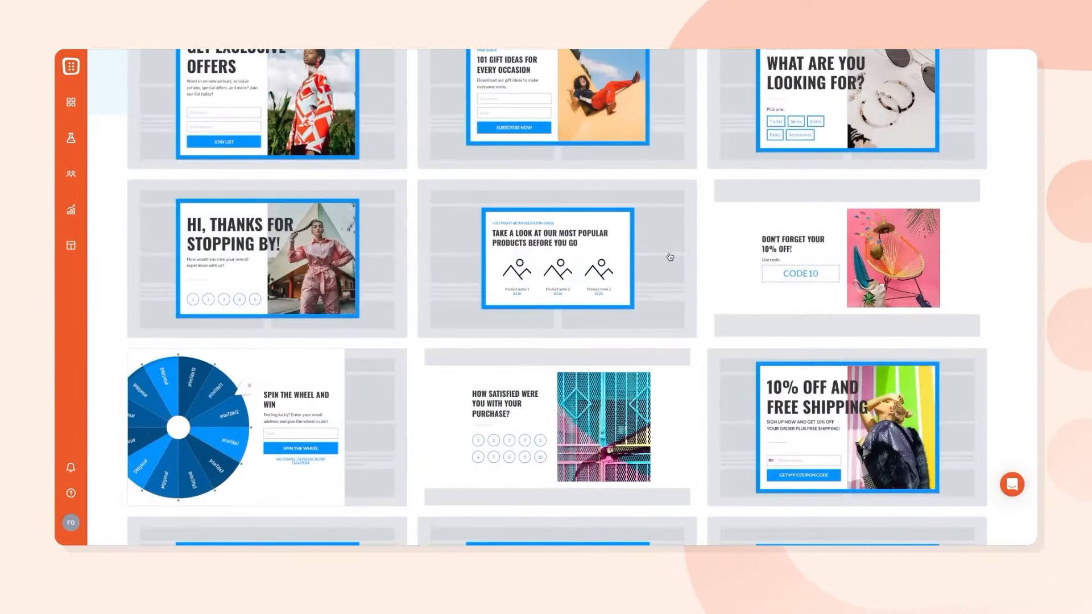
left_click(555, 258)
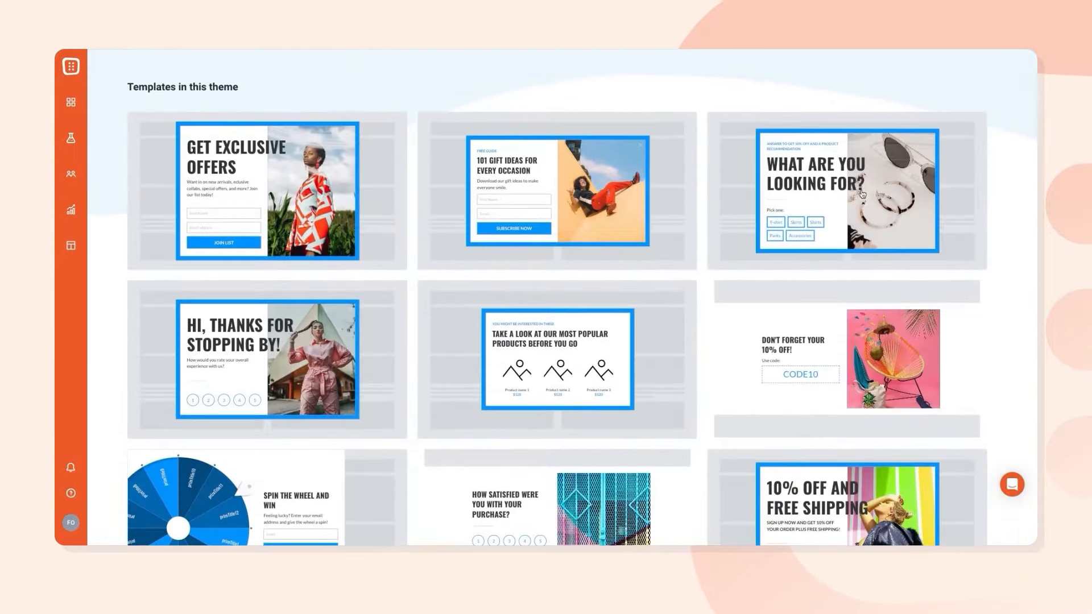
left_click(847, 191)
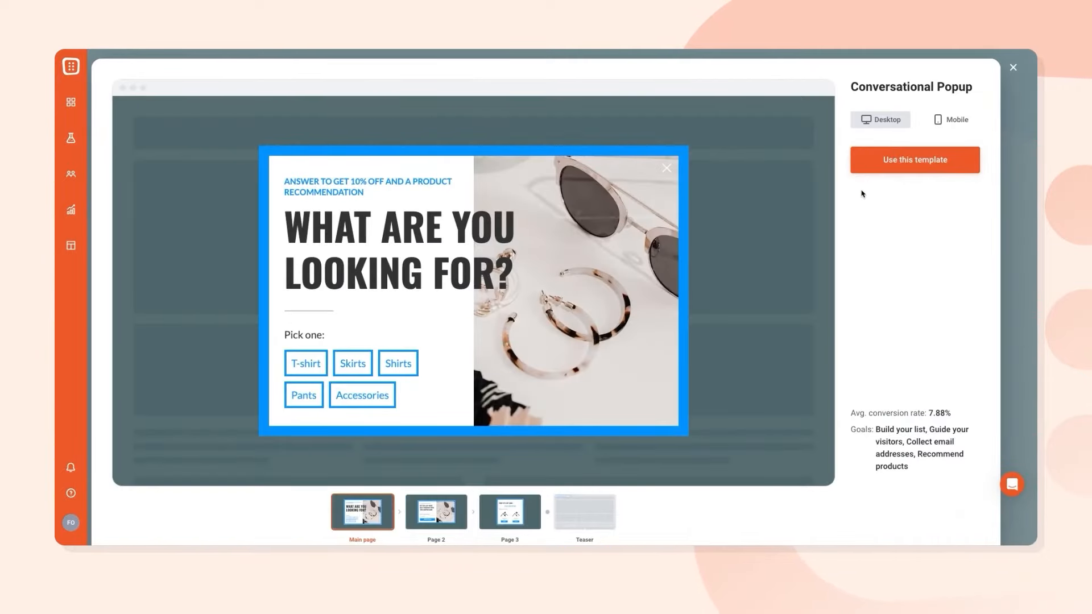
left_click(1012, 67)
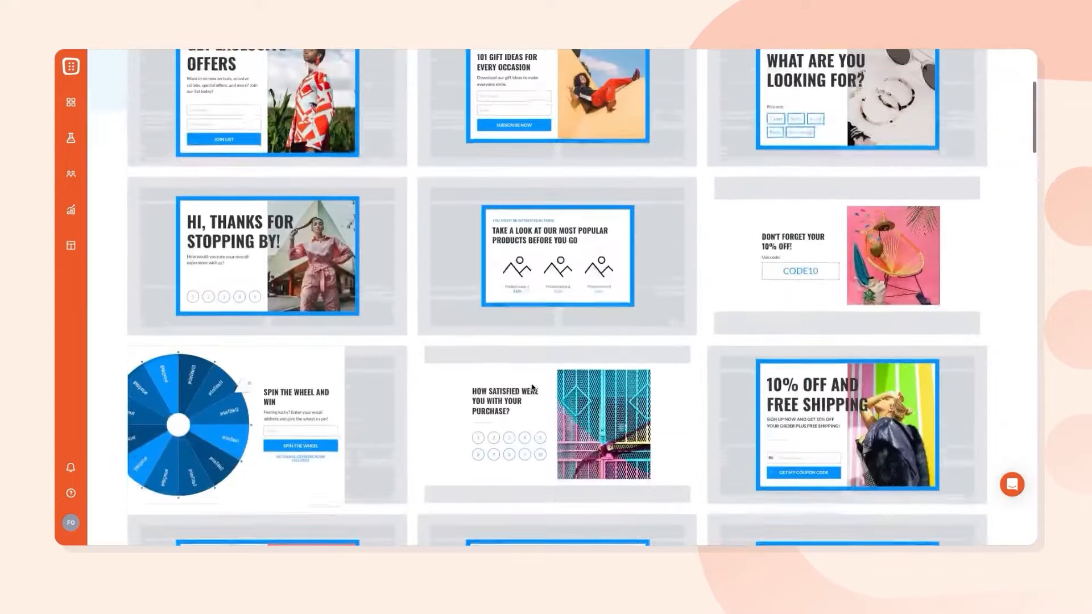
Preview the 'Don't forget your 10% off' discount reminder template and start using it.
left_click(556, 257)
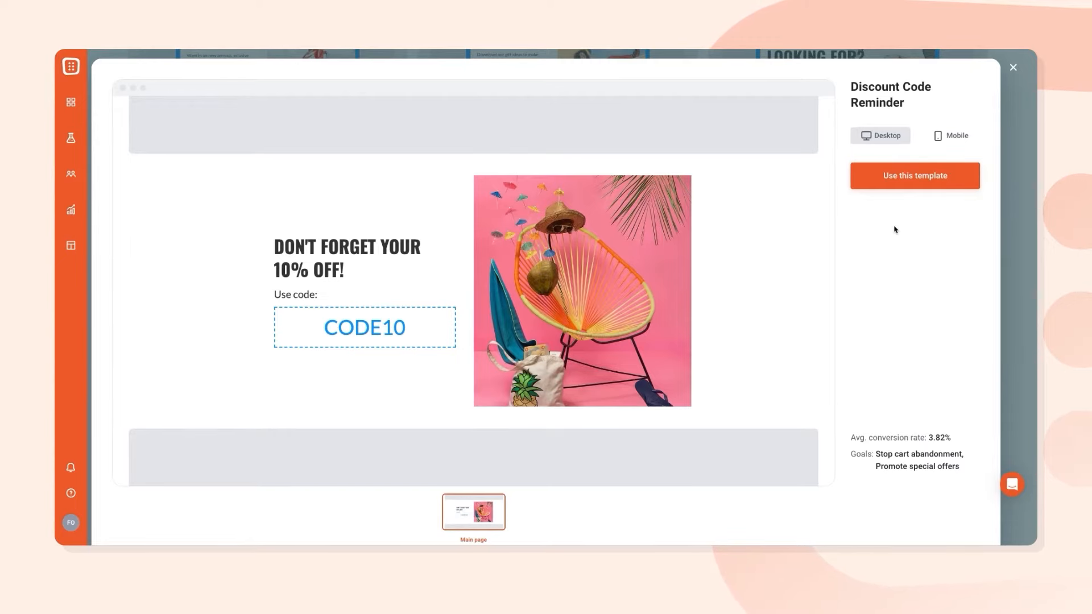
left_click(915, 175)
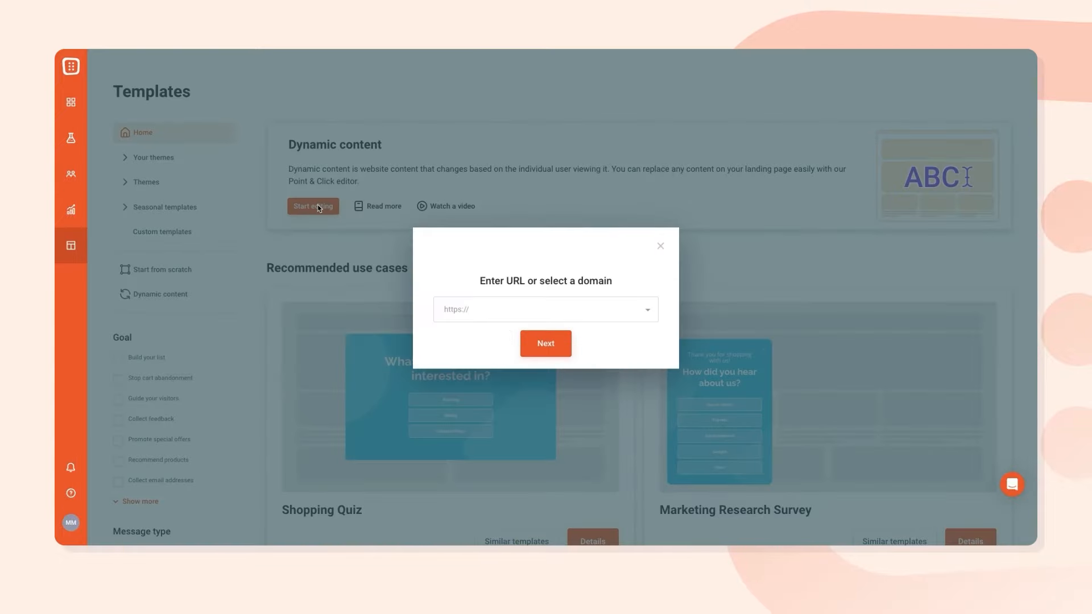
Enter the store domain and confirm the headline 'The prettiest necklace'.
type("sis")
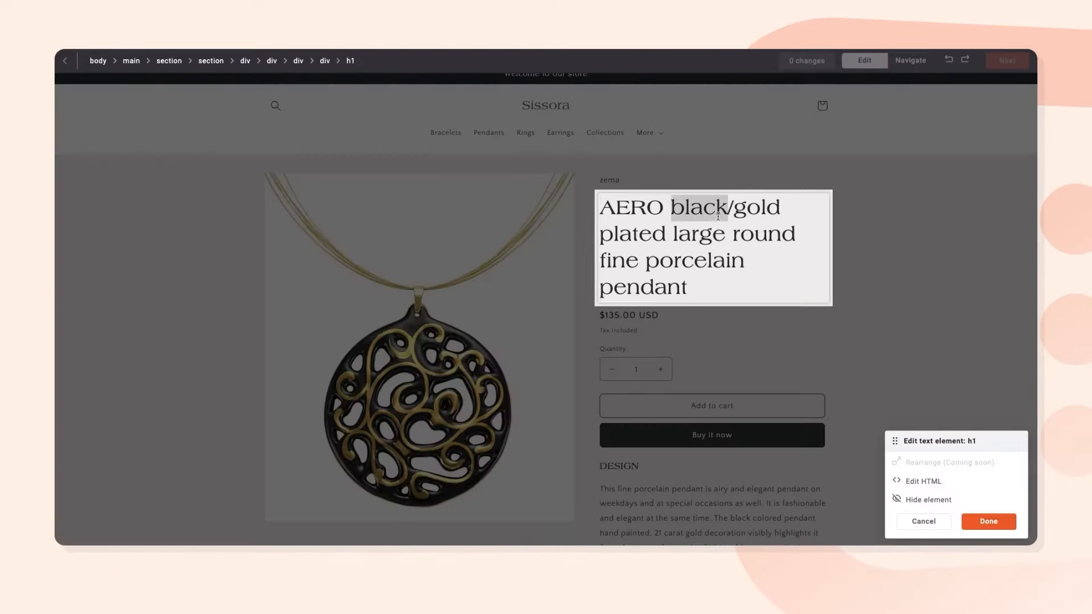
left_click(987, 521)
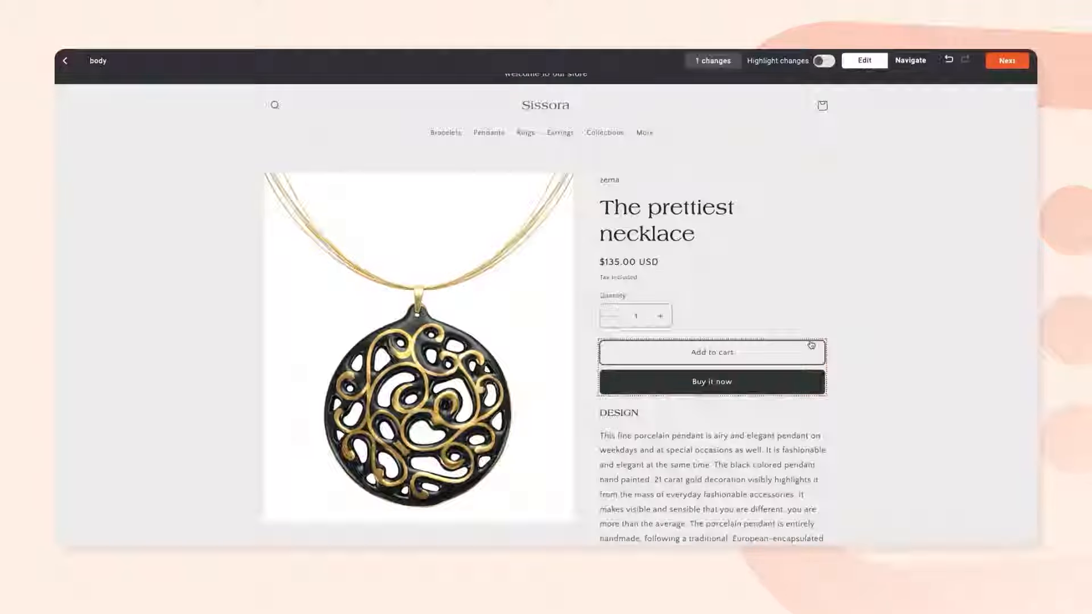
Rewrite the design description as bullet points and continue to audience targeting.
left_click(336, 420)
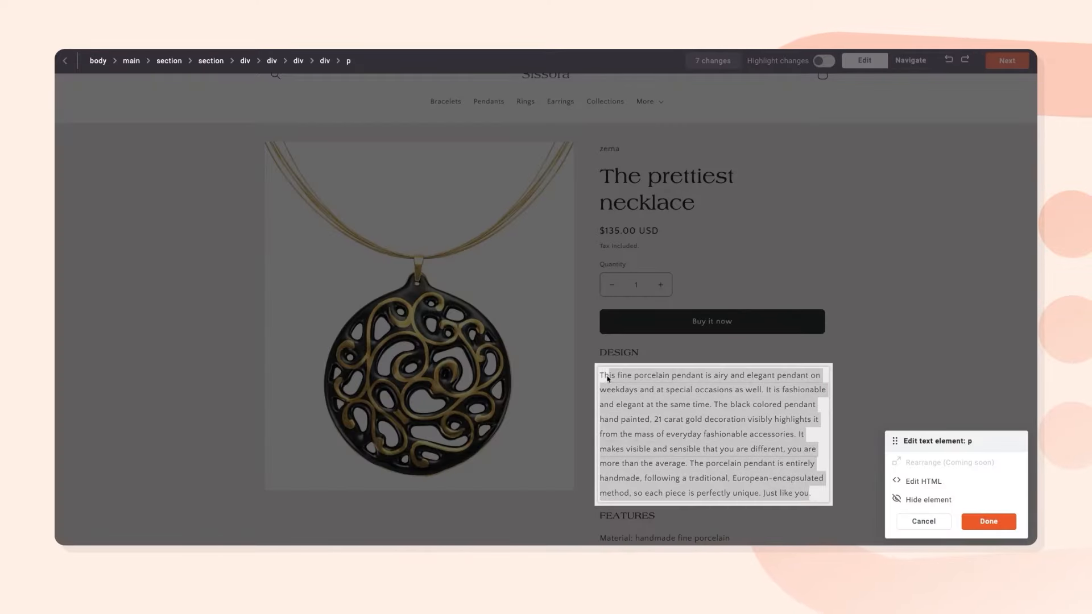
left_click(987, 521)
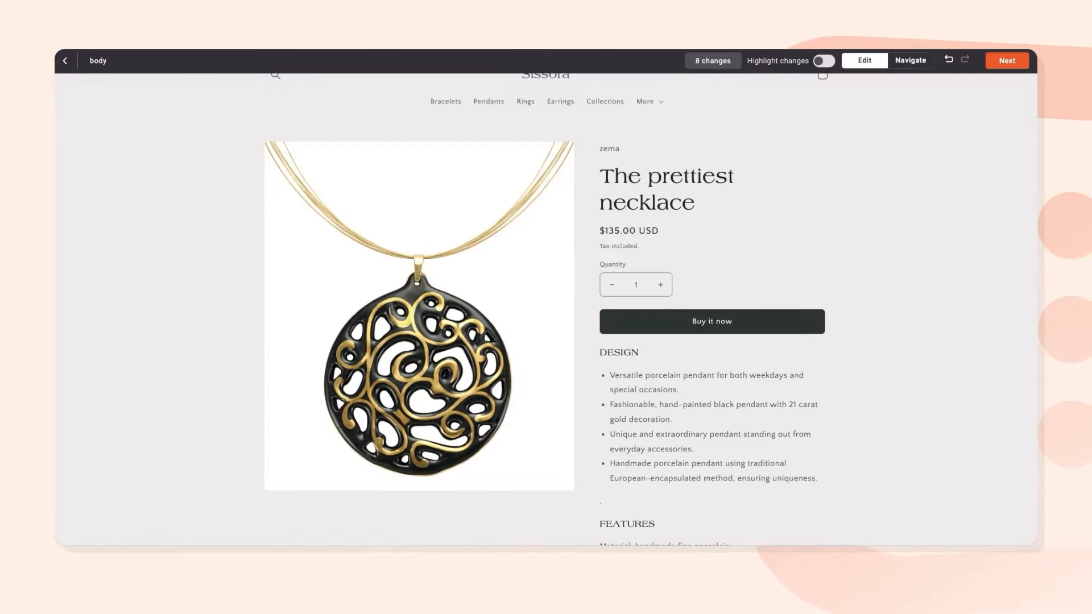
left_click(1005, 60)
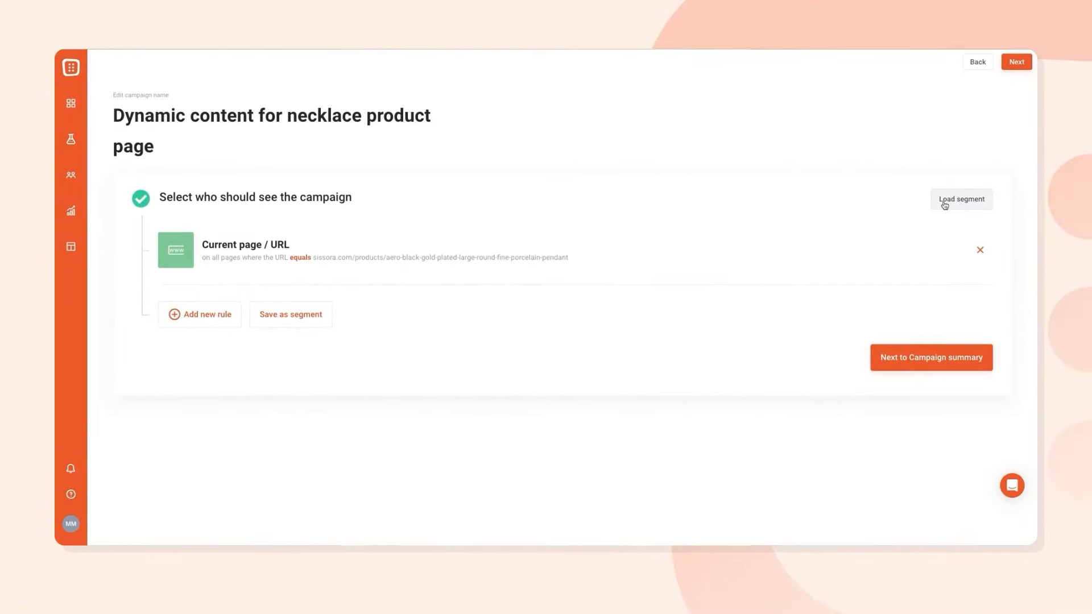
Review the saved audience segments, then filter templates by the Build your list goal.
left_click(961, 199)
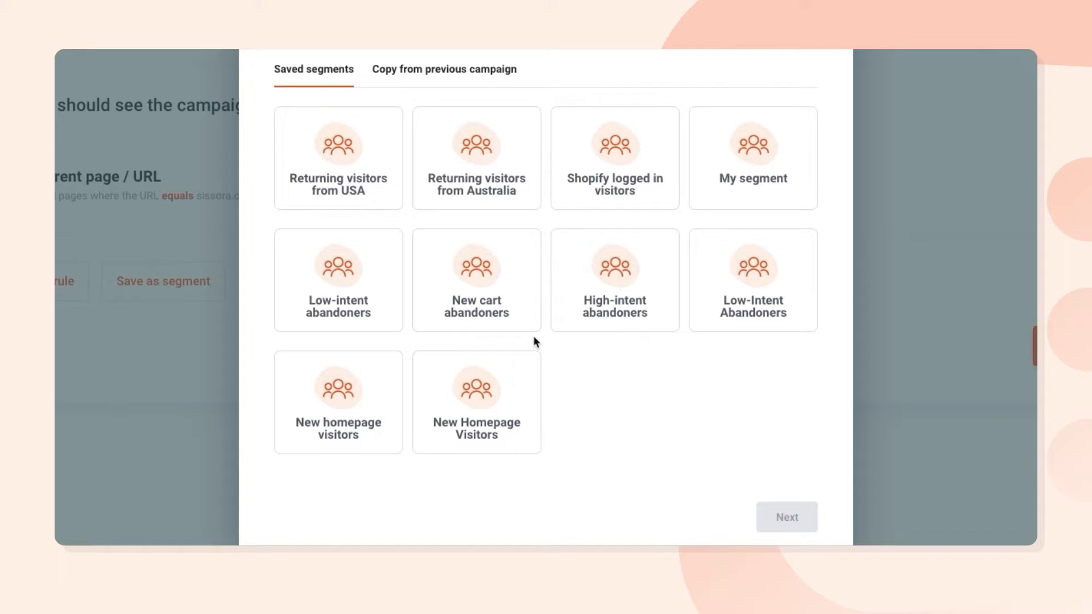
mouse_move(862, 83)
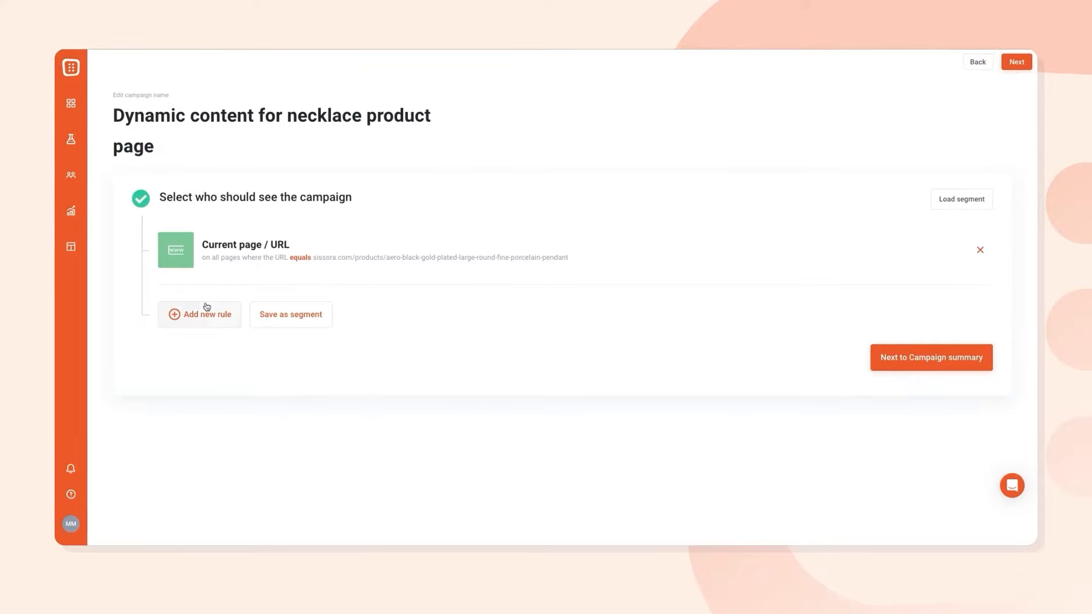
left_click(199, 314)
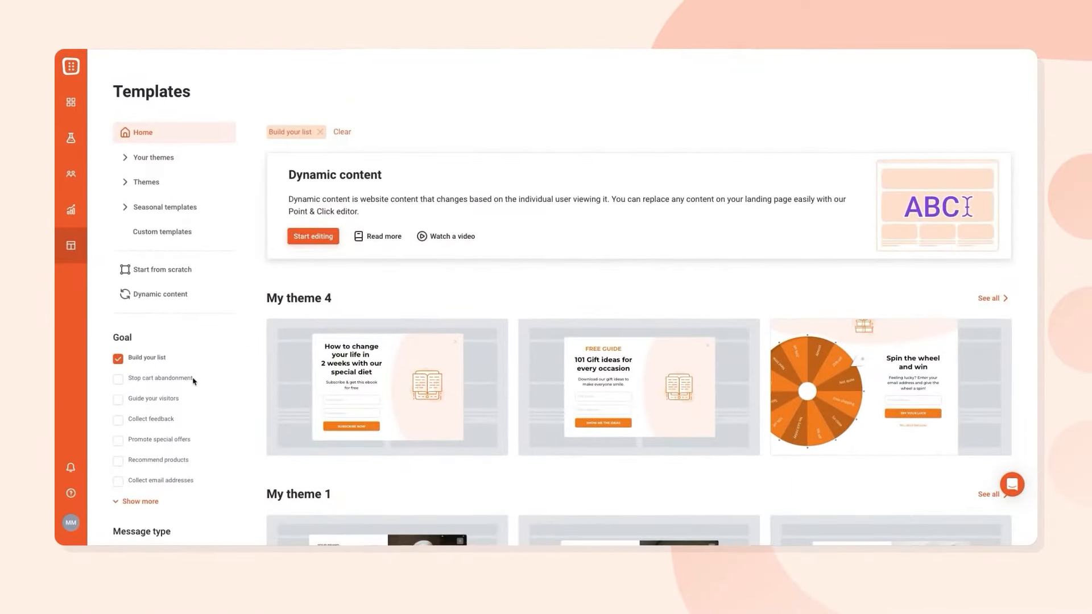
scroll("down", 3)
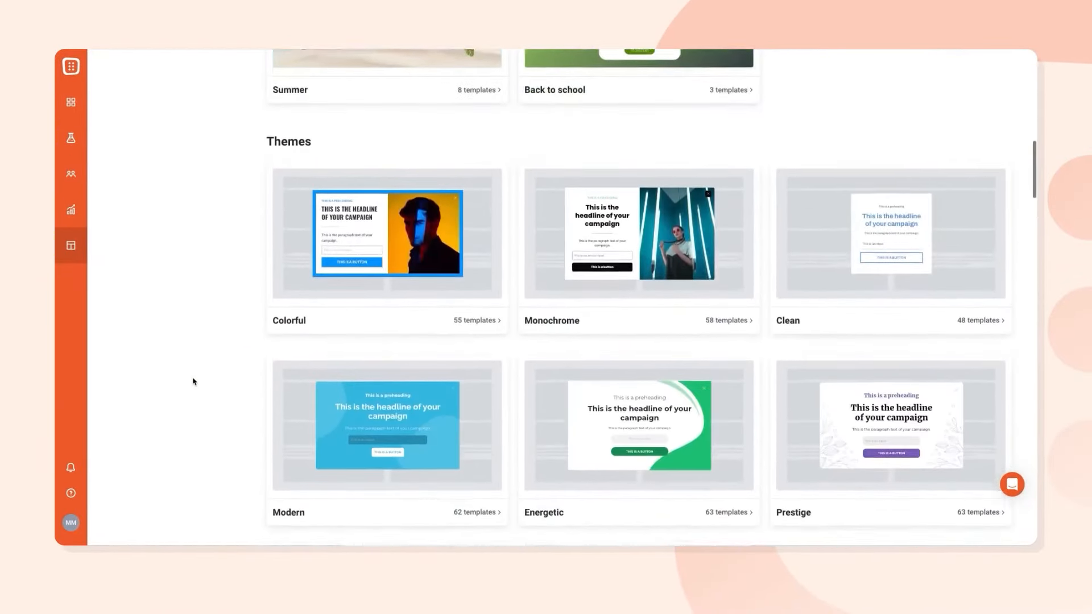
scroll("down", 3)
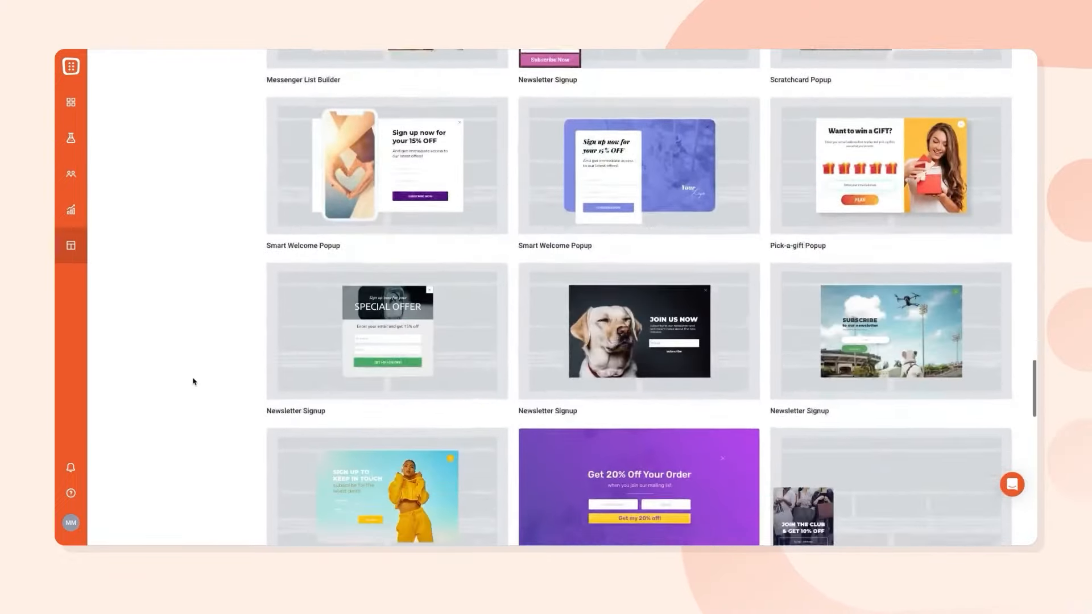
scroll("down", 3)
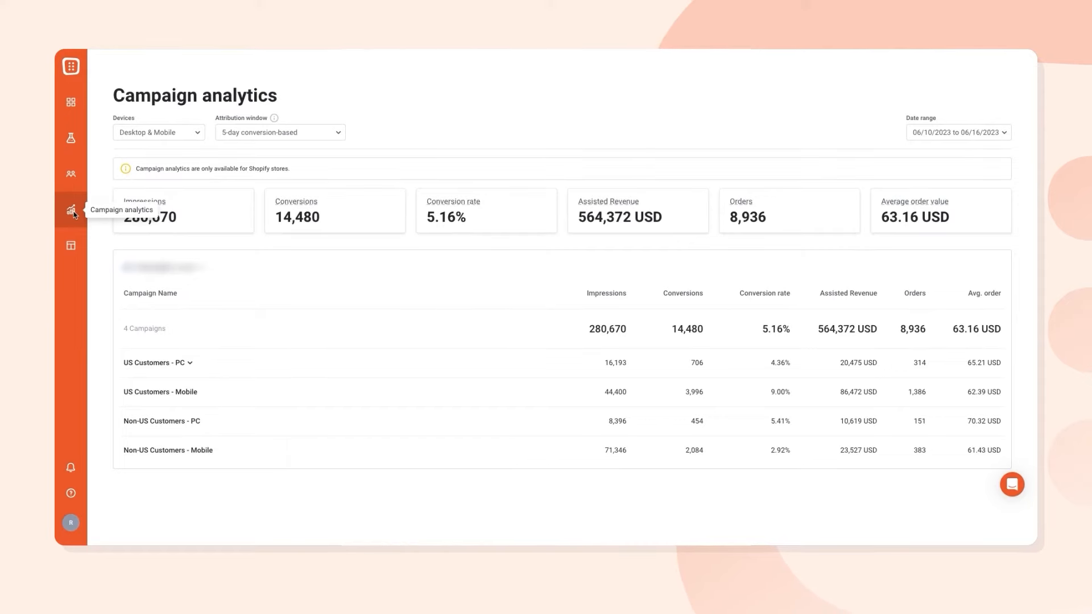
mouse_move(430, 251)
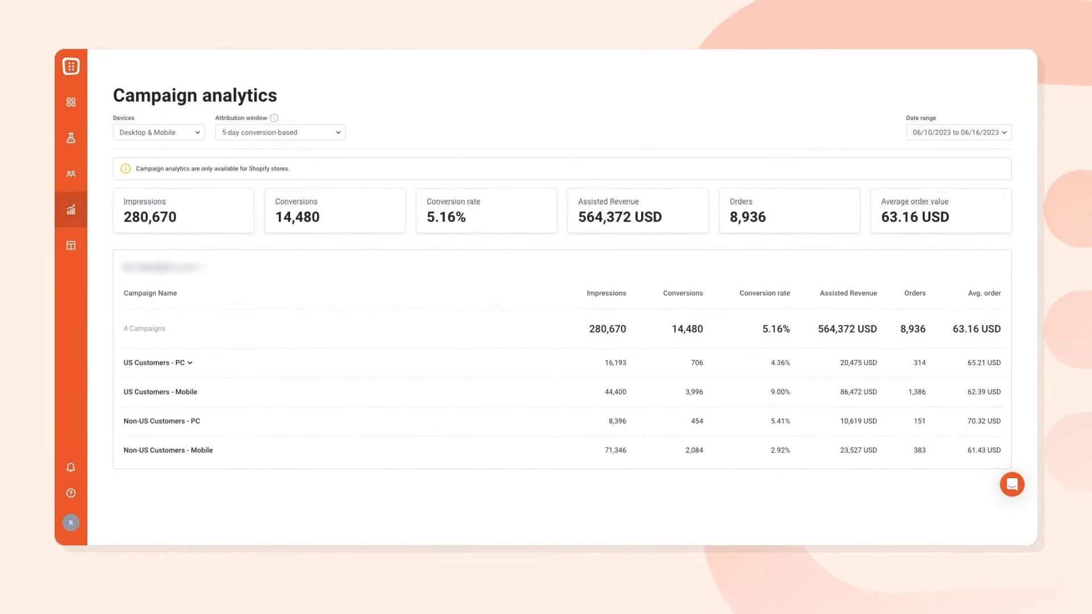
View the Experiments list showing a single draft A/B test with its status and duration.
left_click(70, 135)
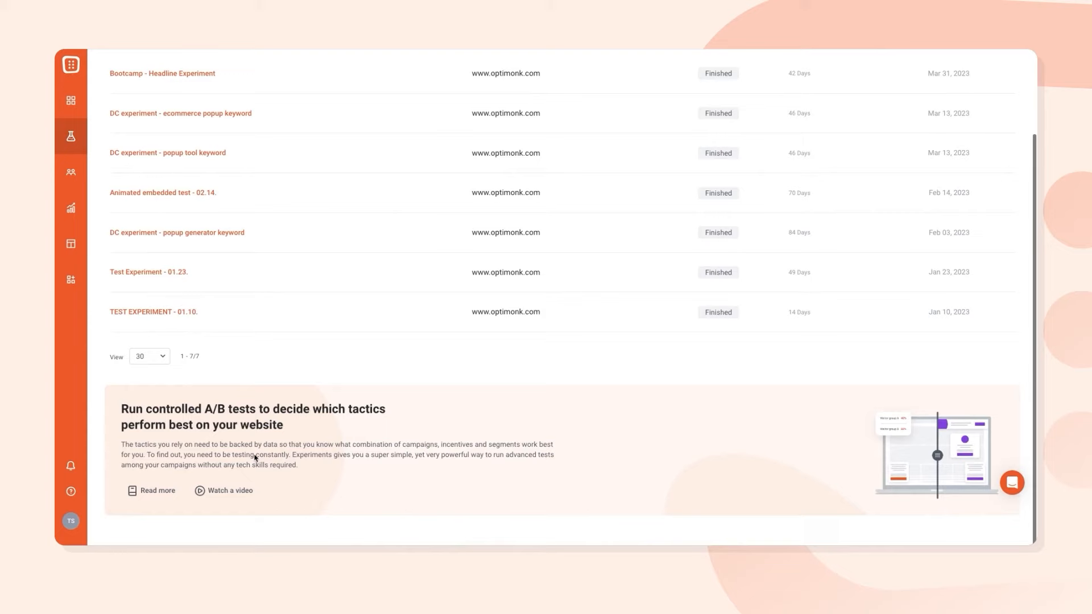
scroll("up", 3)
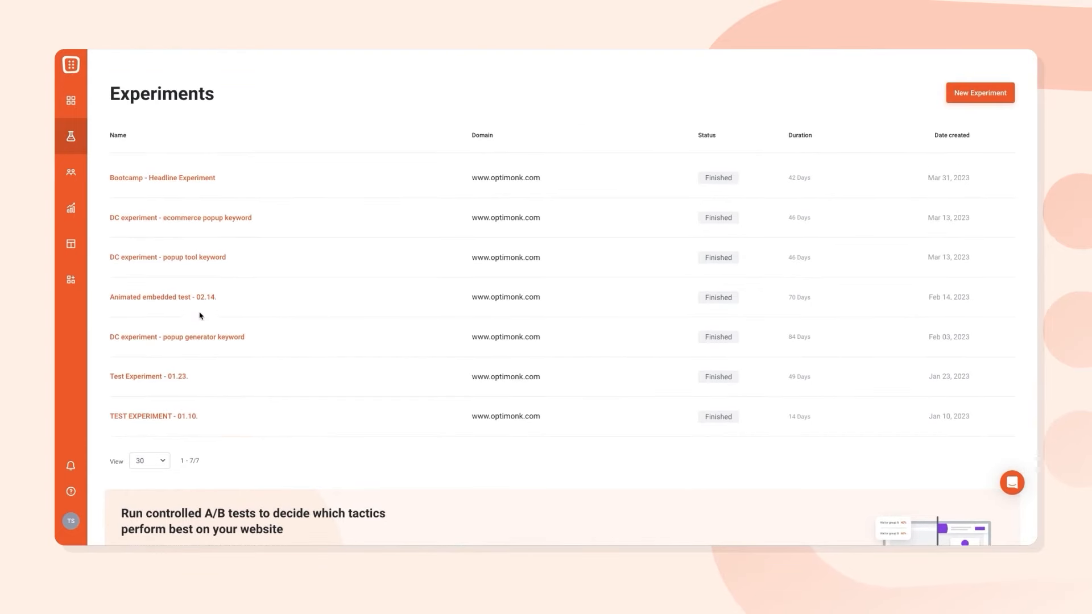
left_click(163, 297)
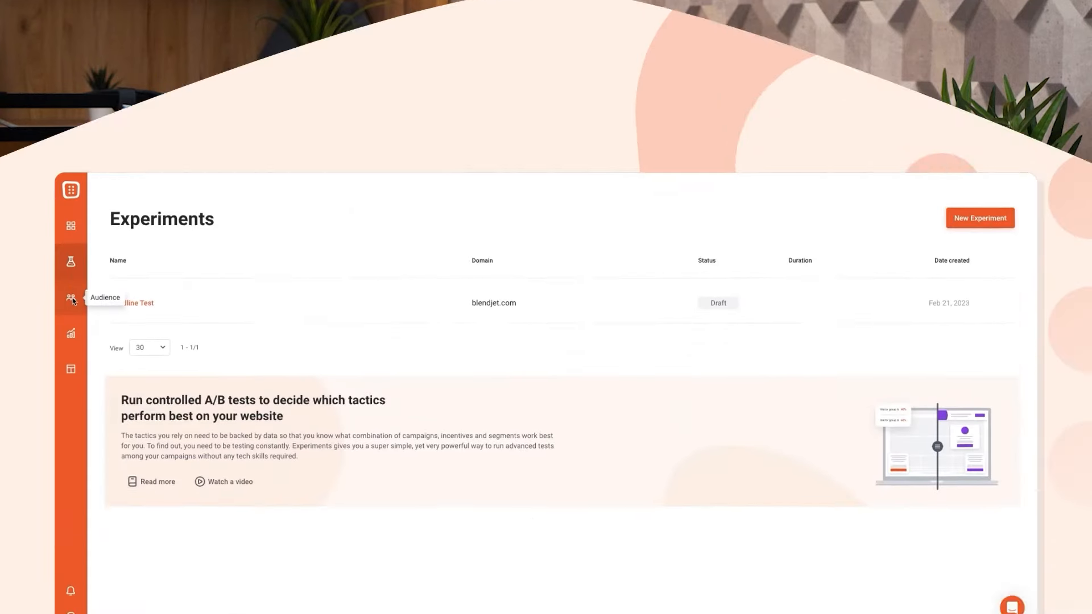
Look through the Audience leads table of collected contacts.
left_click(70, 298)
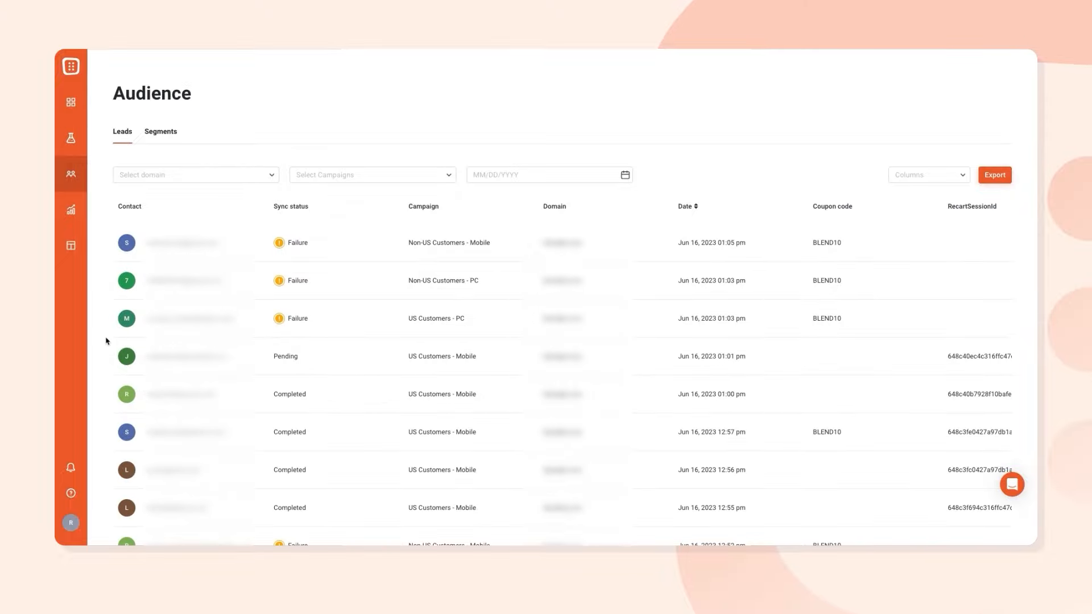
scroll("down", 3)
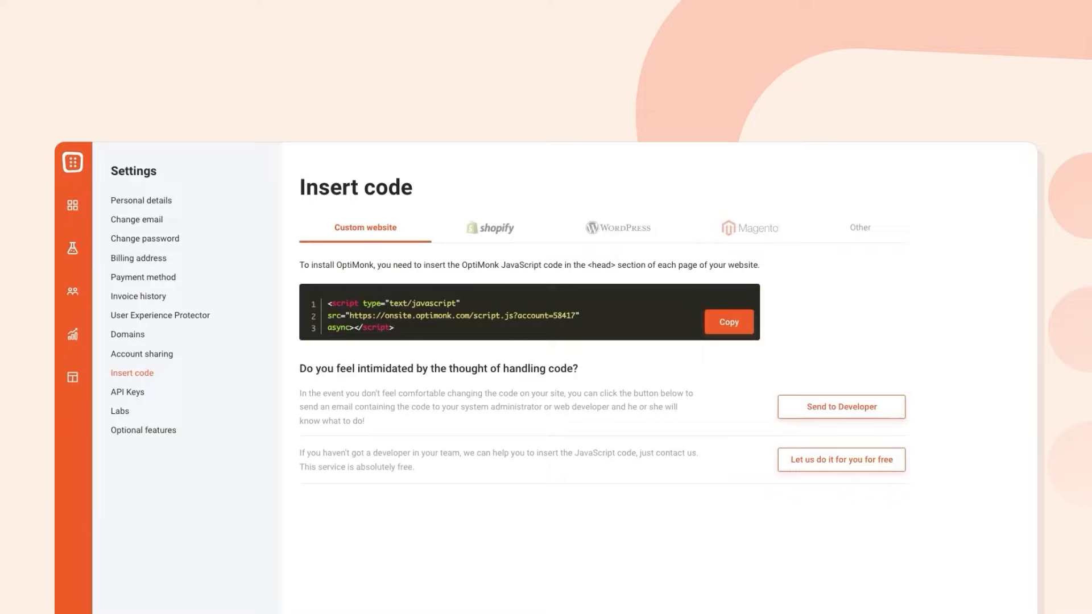
Cycle the Insert code install instructions through WordPress, Magento and Other platforms (Joomla, Drupal, Squarespace).
left_click(727, 322)
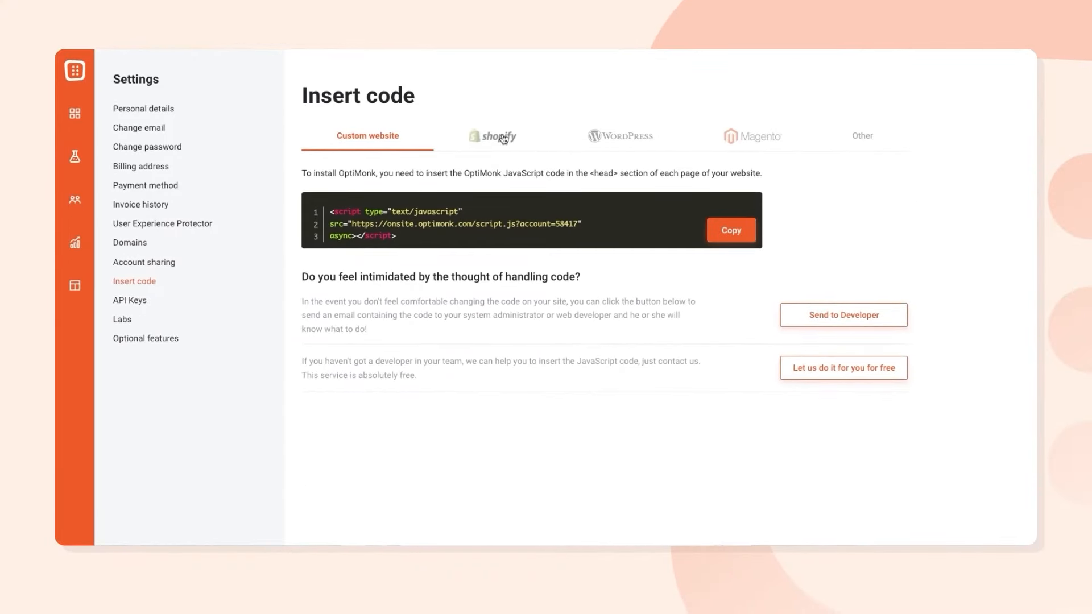
left_click(619, 135)
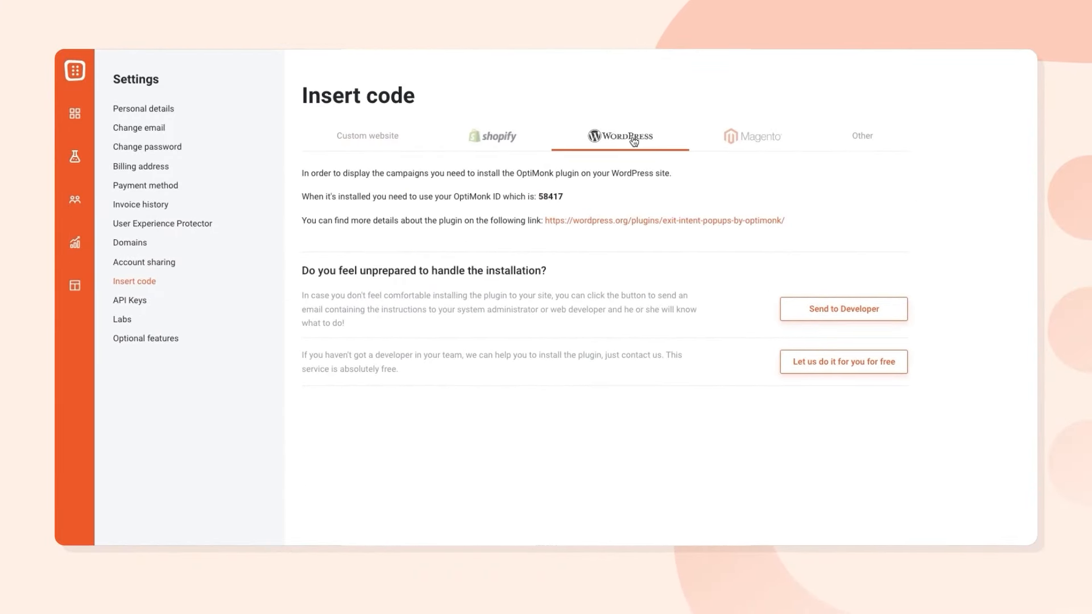
left_click(752, 136)
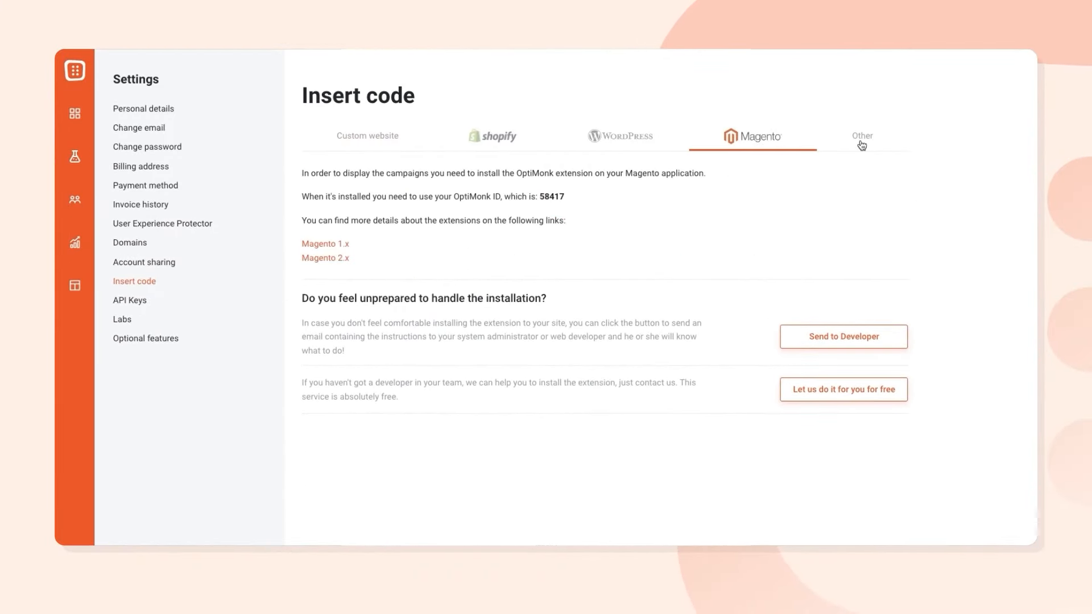
left_click(861, 135)
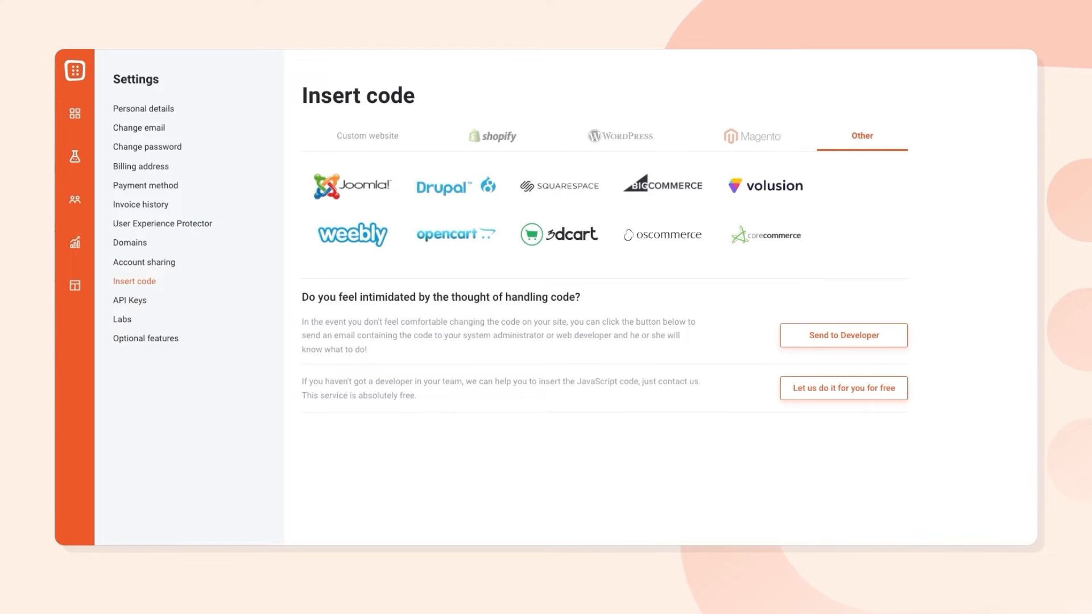